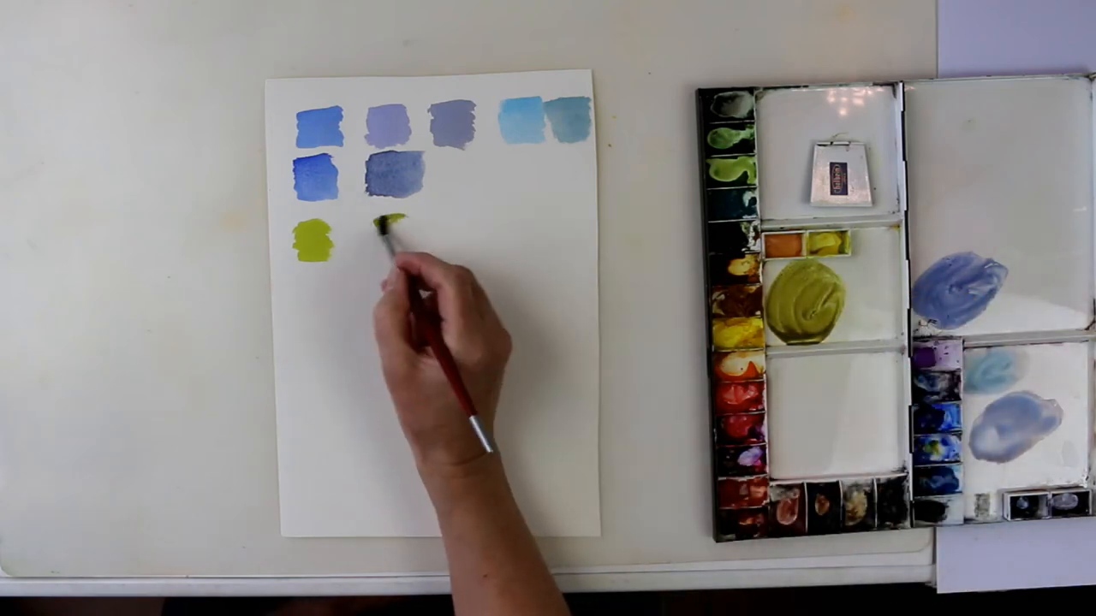
Paint the olive green swatch beside the yellow-green one in the third row
left_click_drag(385, 231, 402, 248)
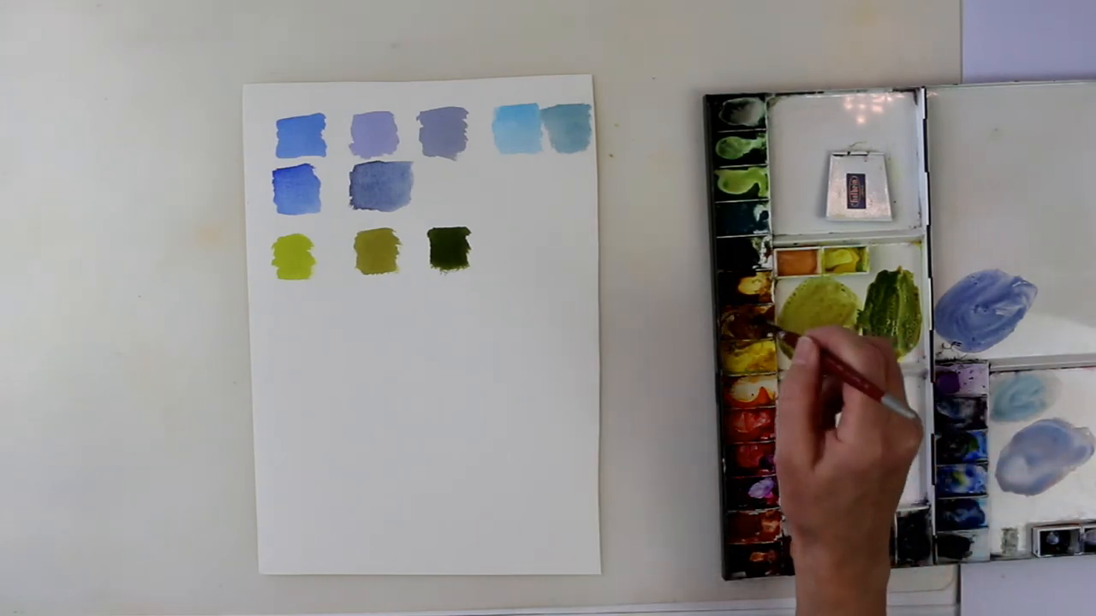
mouse_move(822, 360)
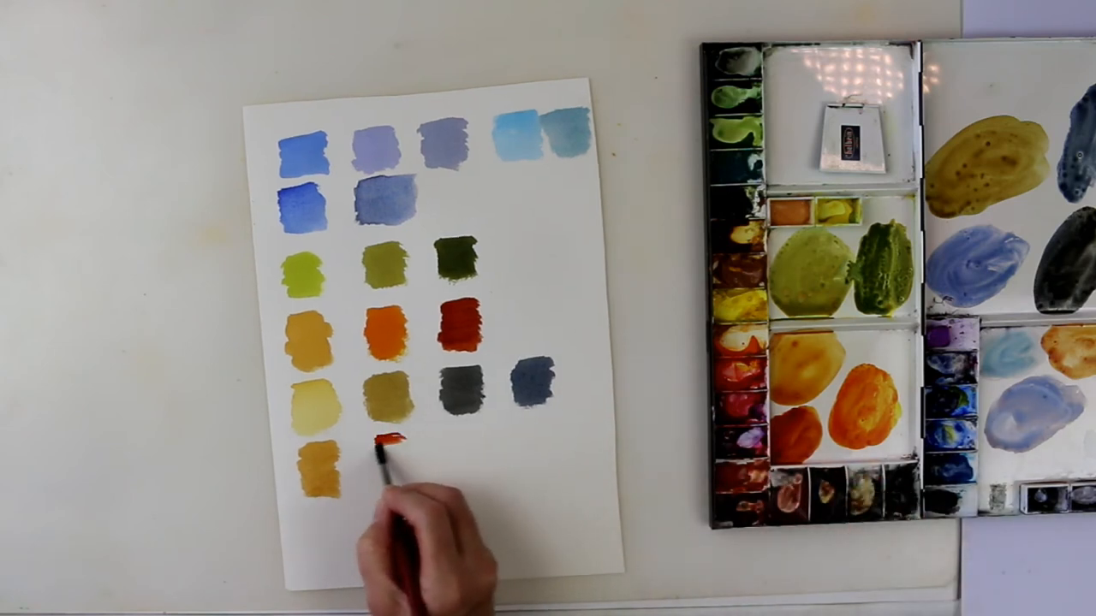
mouse_move(394, 462)
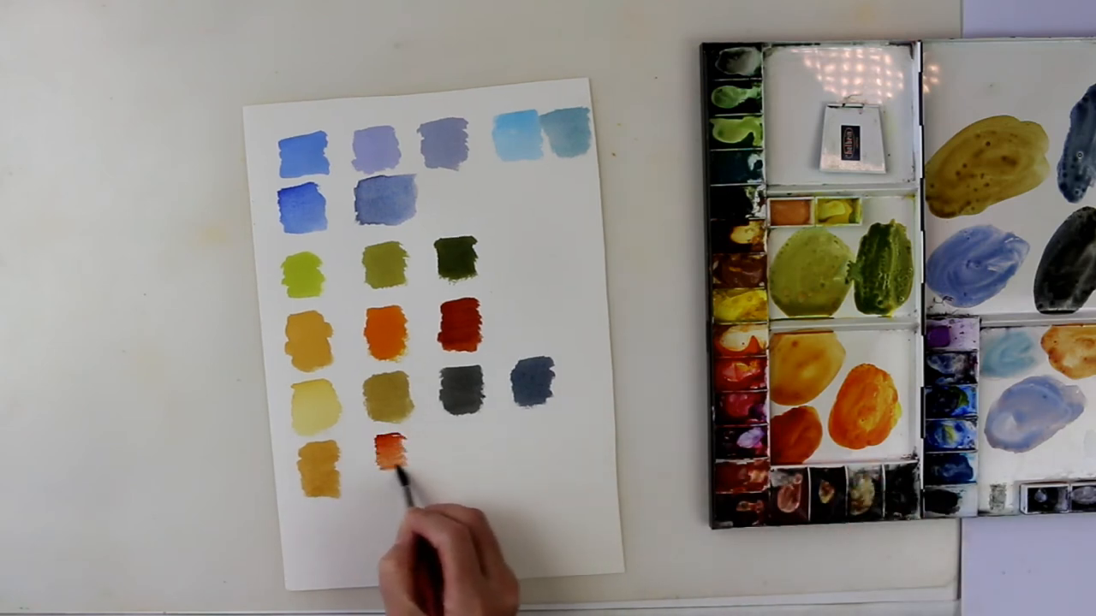